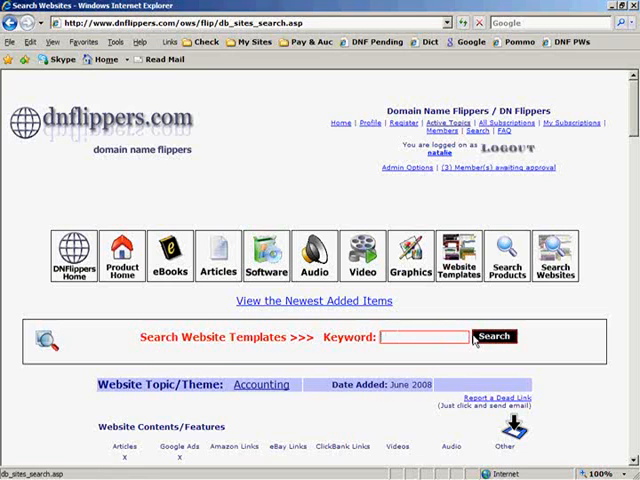
- Search the template site for 'chatroom' and download the ChatRoom template's zip archive
left_click(496, 336)
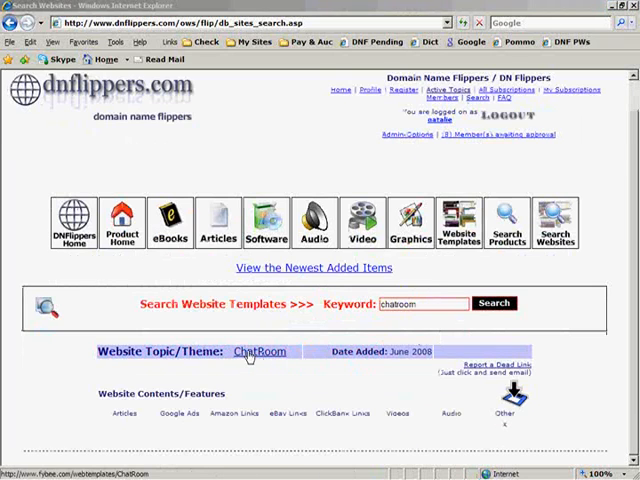
left_click(260, 352)
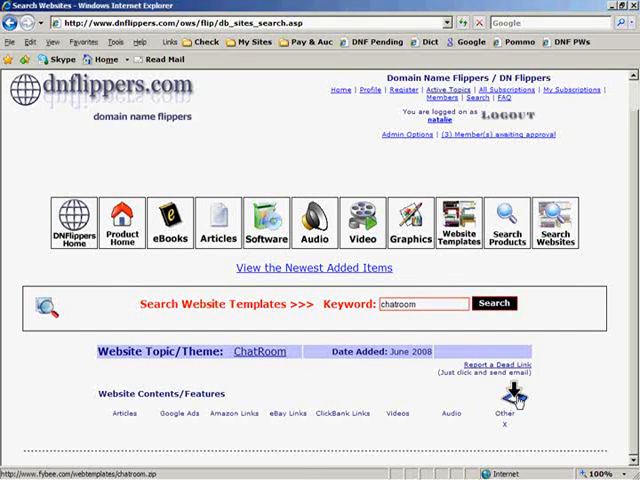
left_click(520, 396)
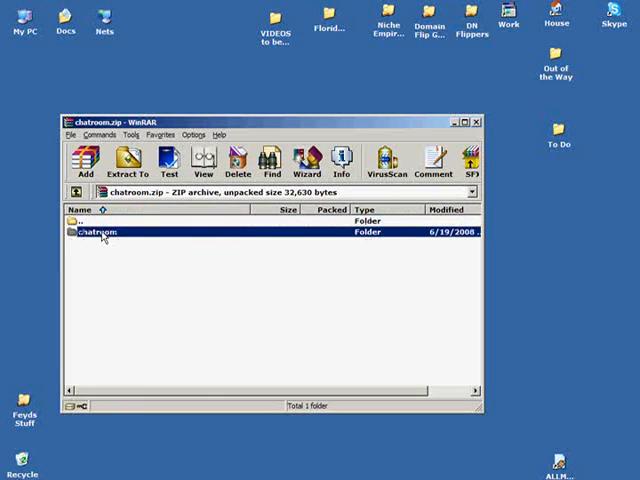
- Extract the chatroom archive to the Desktop and view the extracted folder's pages and images
left_click(126, 160)
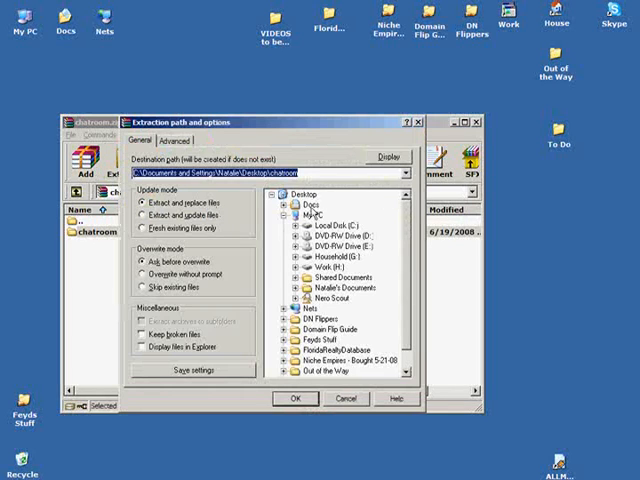
left_click(294, 398)
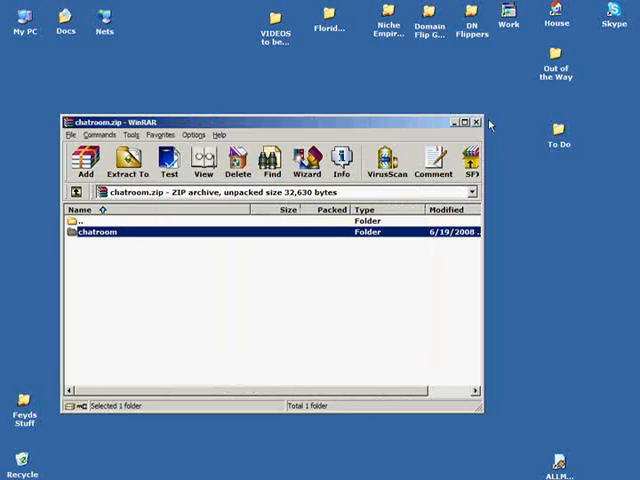
left_click(476, 122)
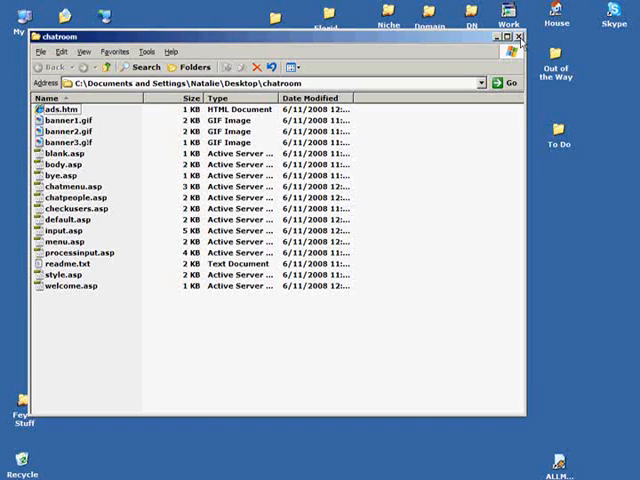
left_click(520, 36)
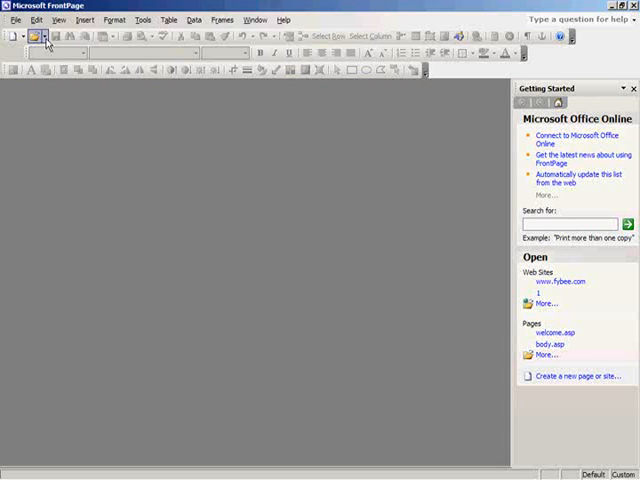
- Open the remote web site by its http address, log in, and show the gaming2 folder's contents
left_click(48, 38)
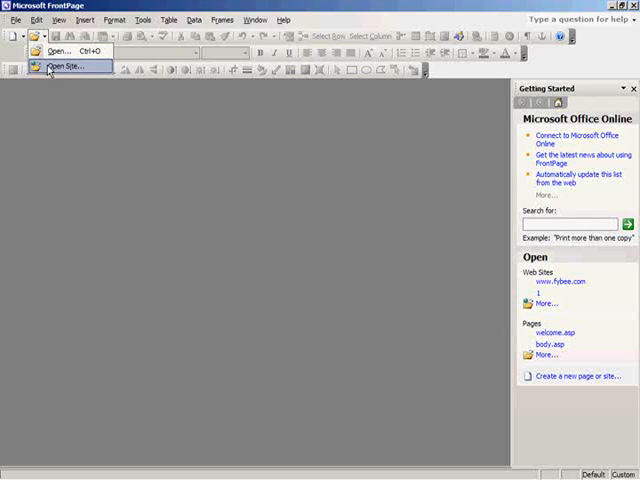
left_click(64, 66)
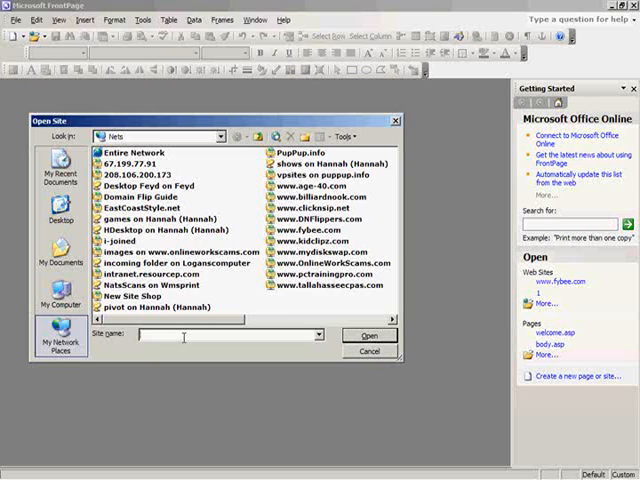
type("http://67.199.77.91/1/")
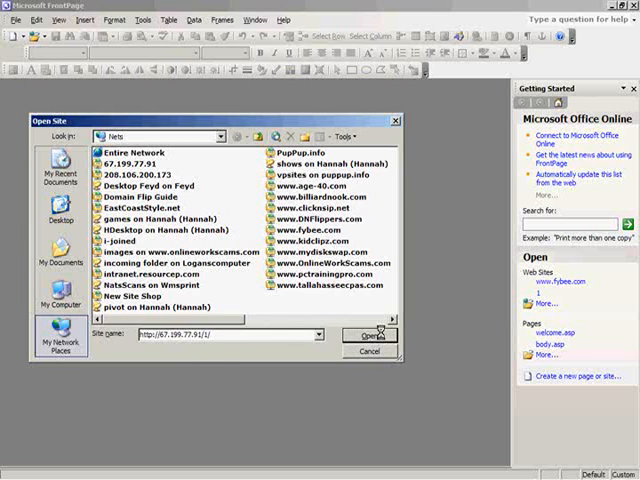
left_click(366, 336)
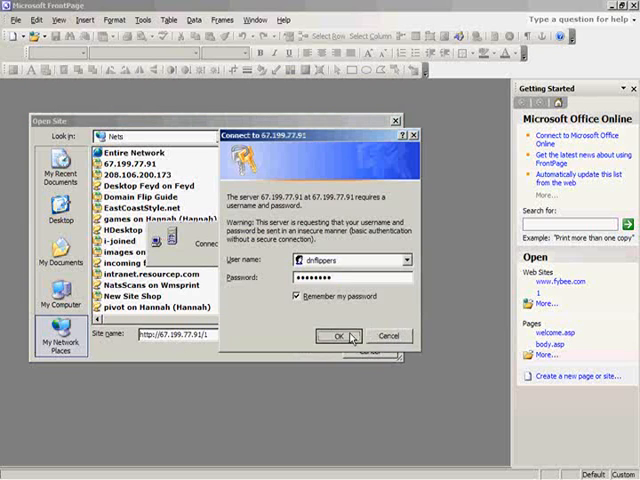
left_click(338, 336)
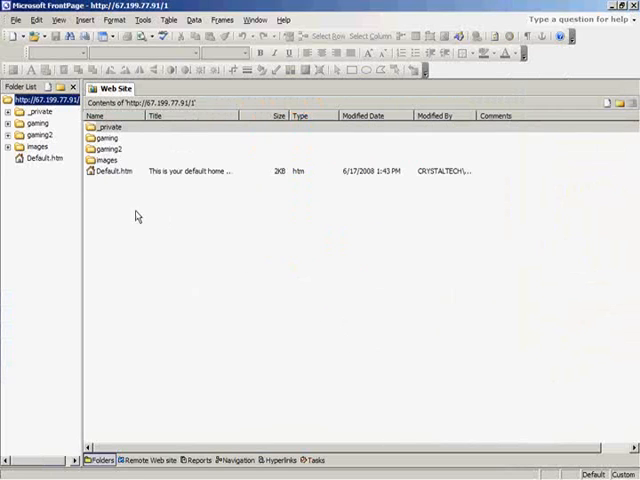
left_click(36, 136)
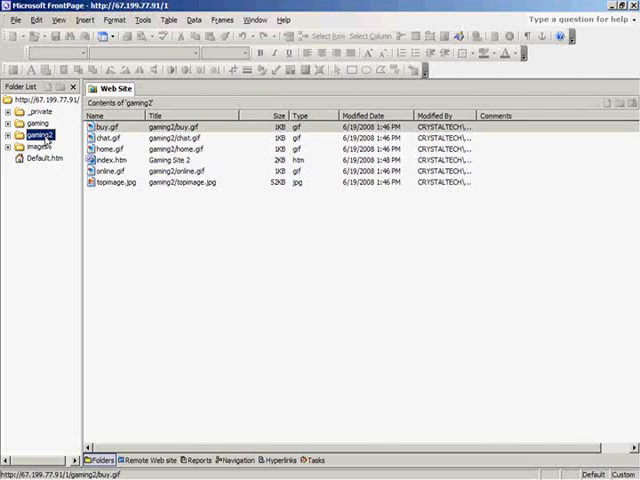
- Import the chatroom folder from the Desktop into the gaming2 web site
left_click(12, 20)
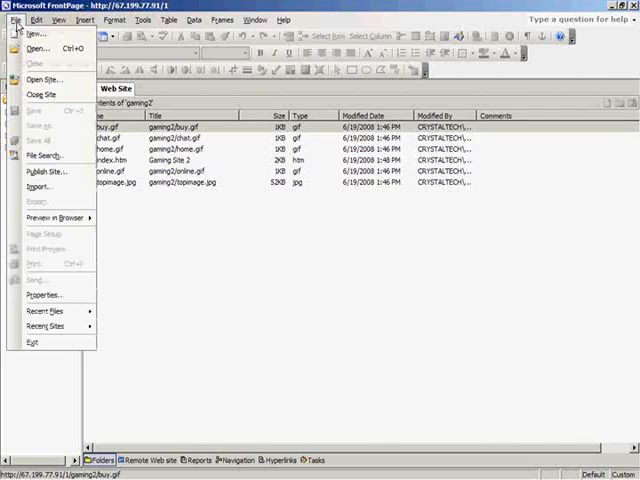
left_click(40, 188)
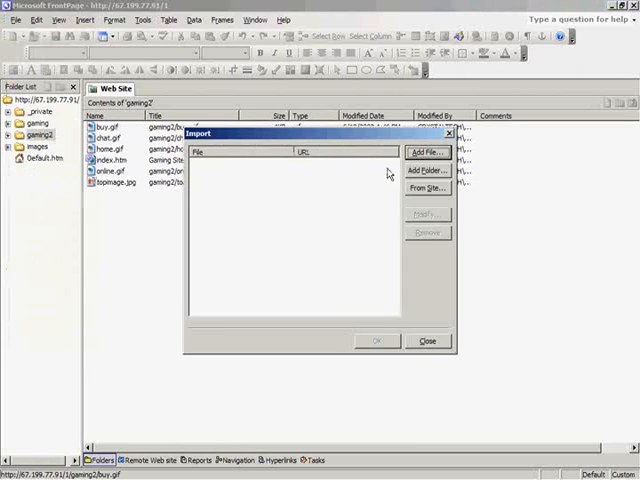
mouse_move(428, 172)
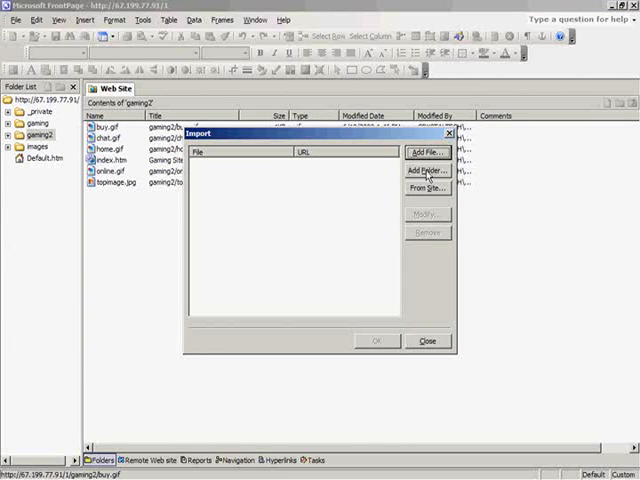
left_click(426, 172)
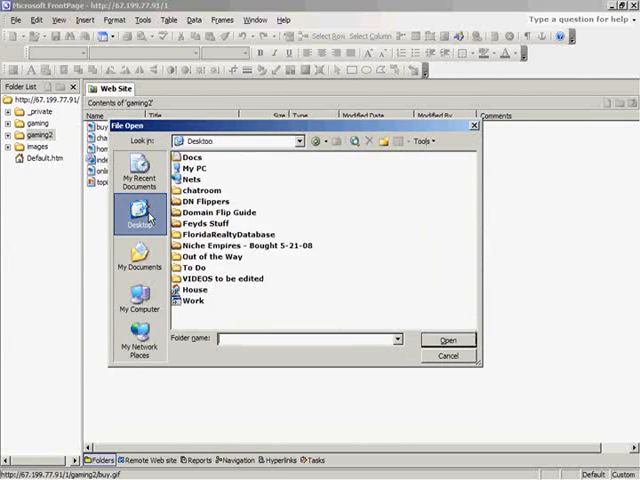
left_click(200, 192)
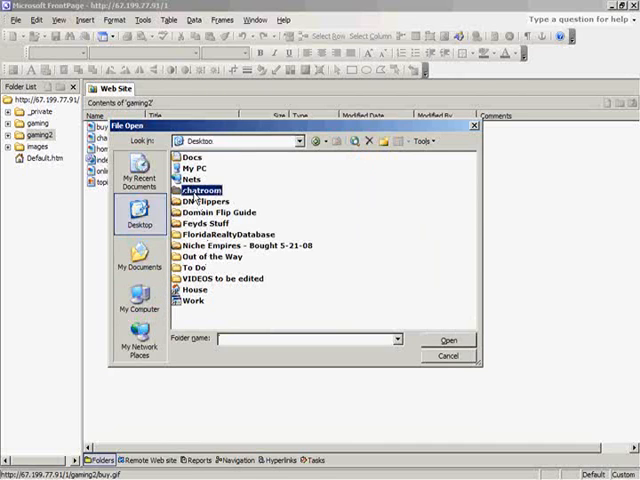
left_click(448, 340)
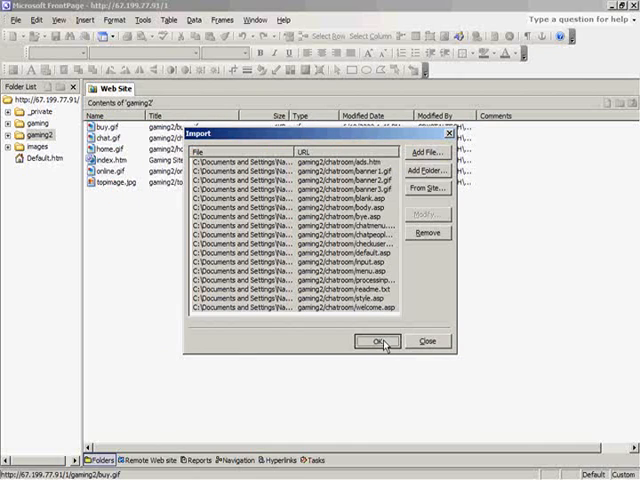
left_click(378, 340)
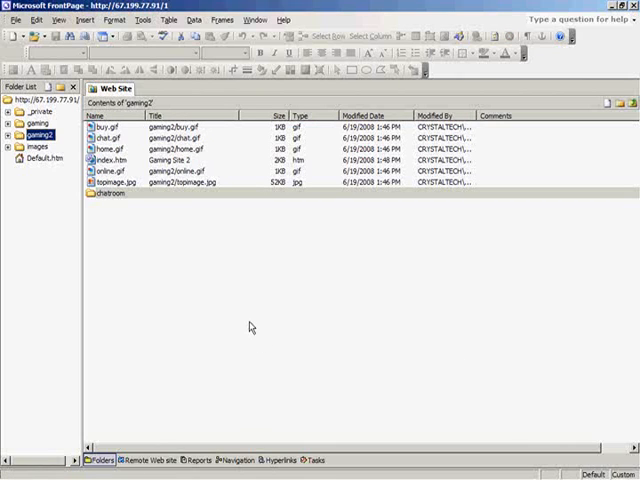
- Expand the gaming2 folder to show the imported chatroom folder inside it
left_click(10, 134)
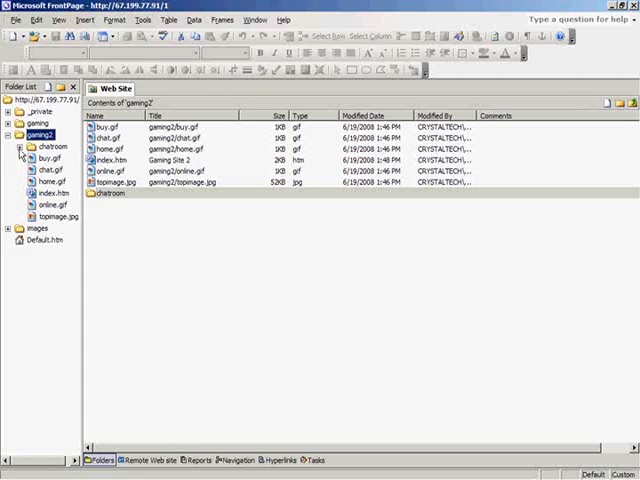
left_click(22, 144)
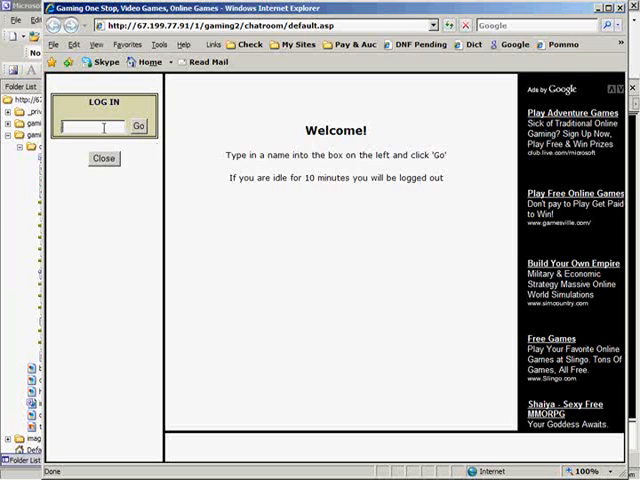
- Log into the chatroom's default.asp welcome page with the name 'Natalie'
type("Natalie")
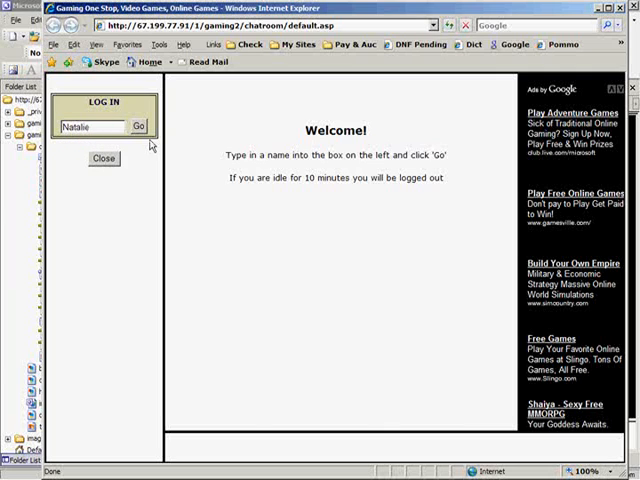
left_click(136, 126)
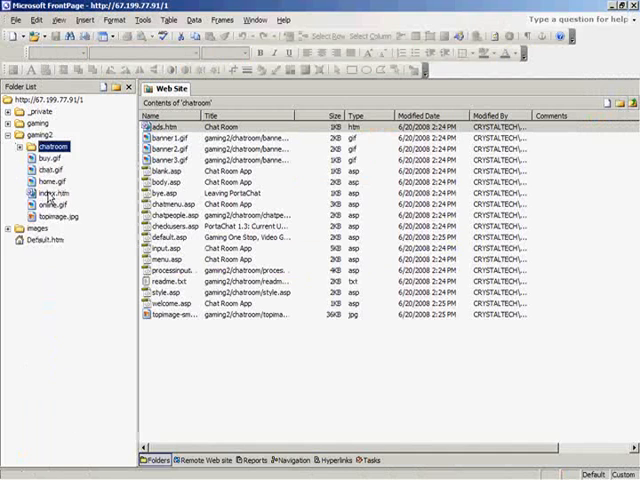
- Open index.htm for editing and show the chat room button's Picture Properties General settings
double_click(48, 192)
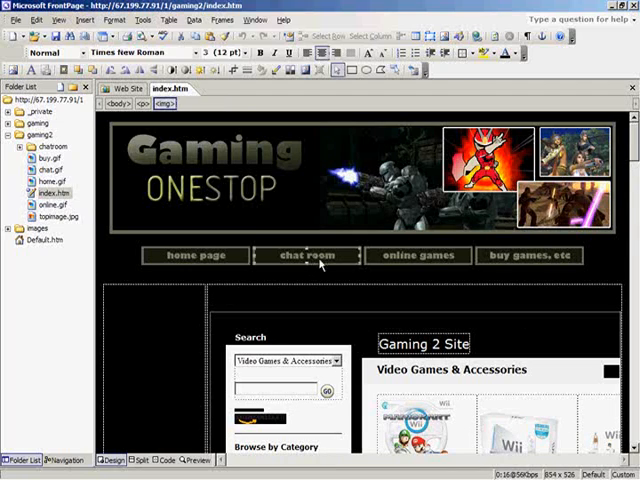
mouse_move(356, 288)
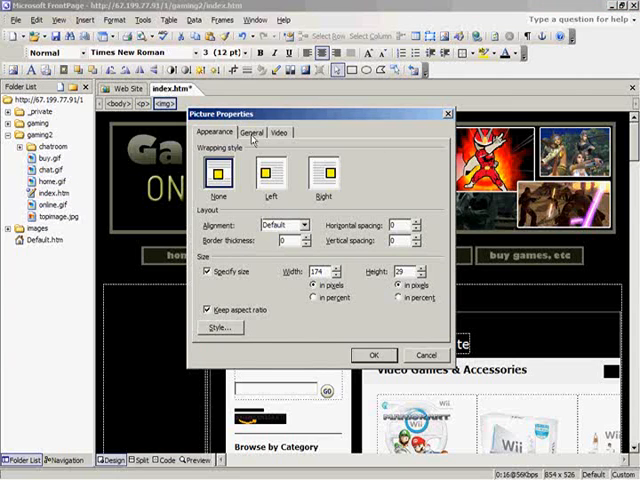
left_click(250, 132)
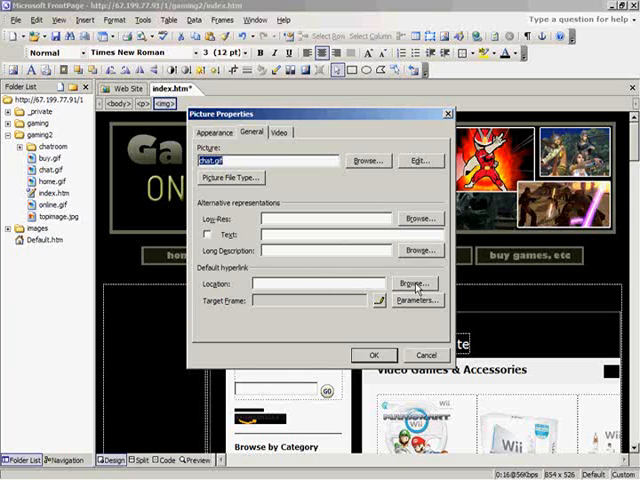
- Link the chat room button to chatroom/default.asp with target frame New Window (_blank)
left_click(412, 284)
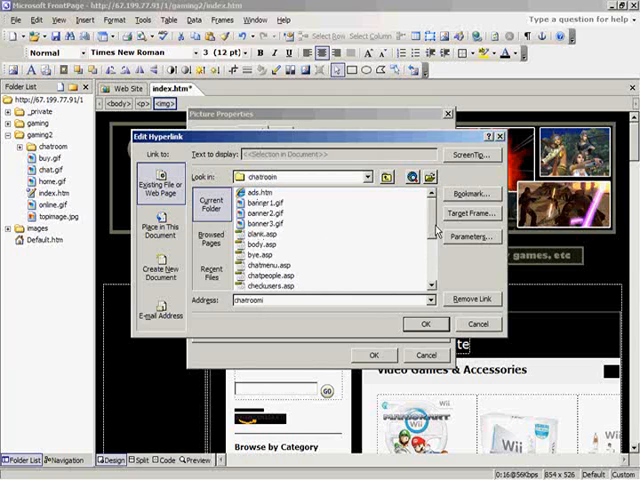
left_click(272, 240)
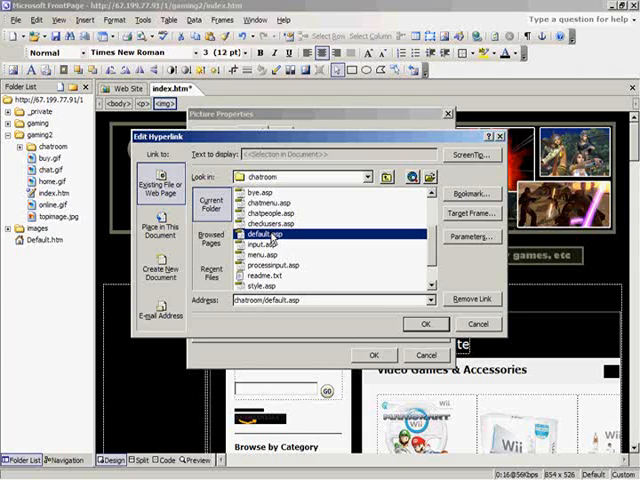
mouse_move(296, 238)
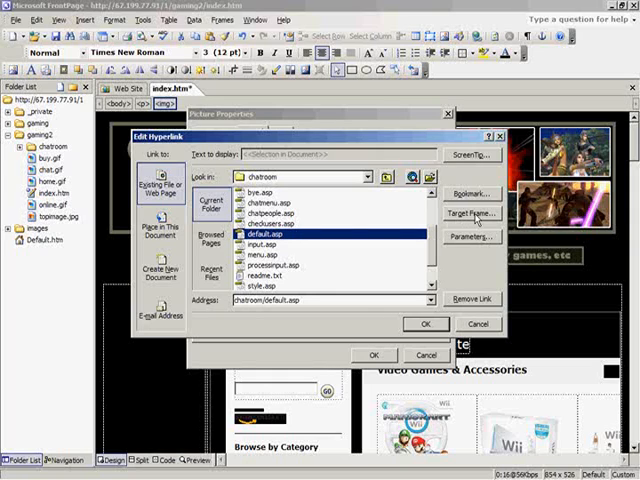
left_click(472, 212)
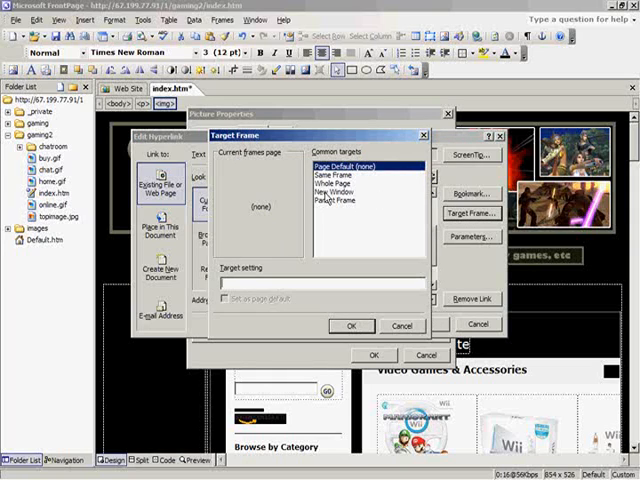
left_click(338, 192)
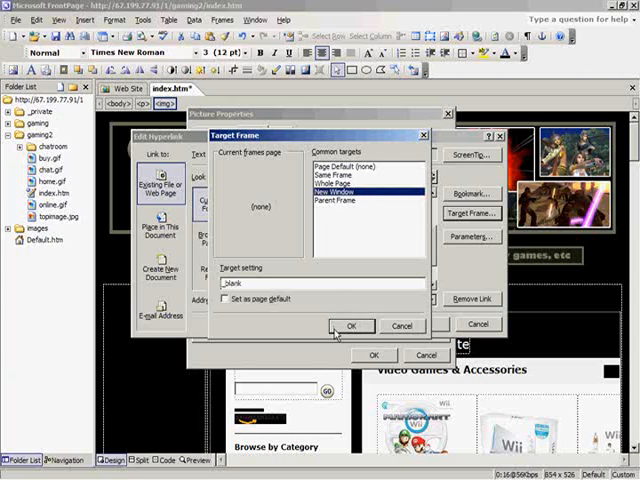
left_click(350, 324)
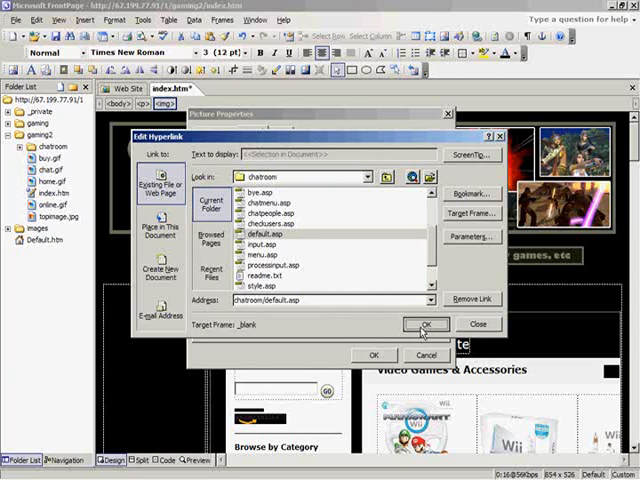
left_click(424, 324)
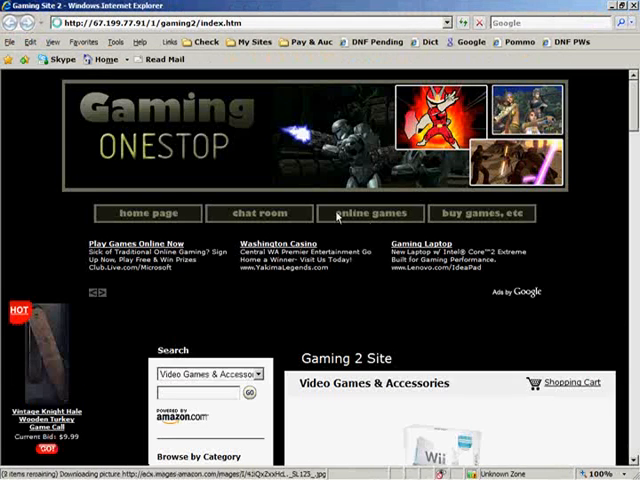
- Open the chatroom welcome page from the Gaming OneStop home page's chat room button
left_click(260, 212)
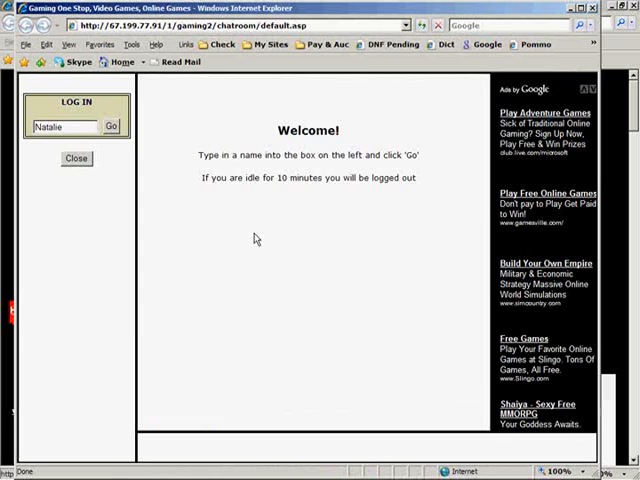